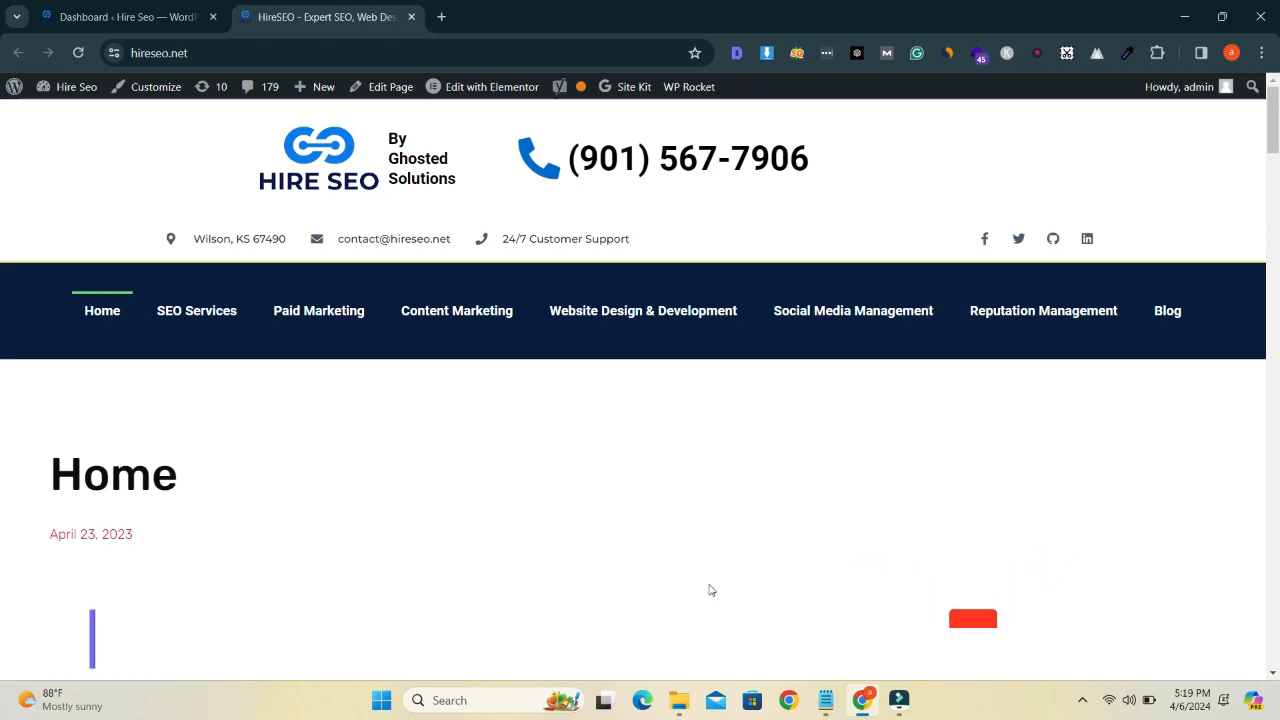
Step: Scroll through the live HireSEO home page to review its content
scroll(down, 3)
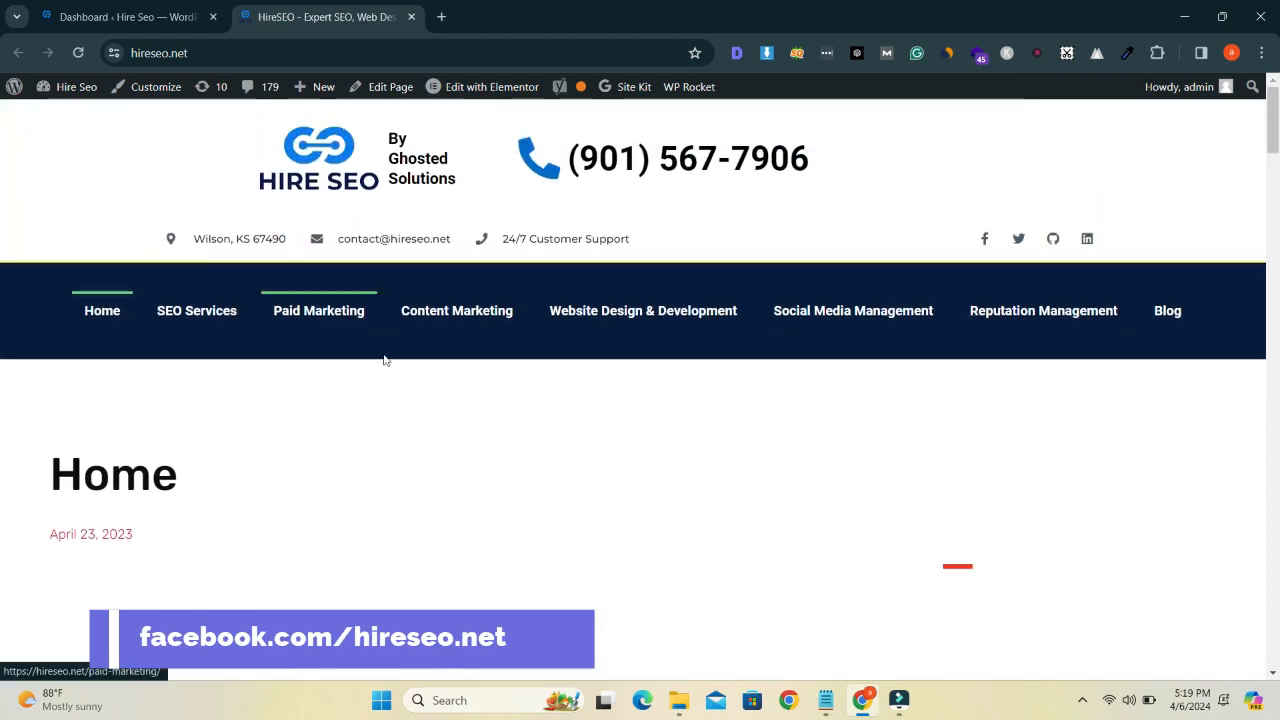
scroll(down, 3)
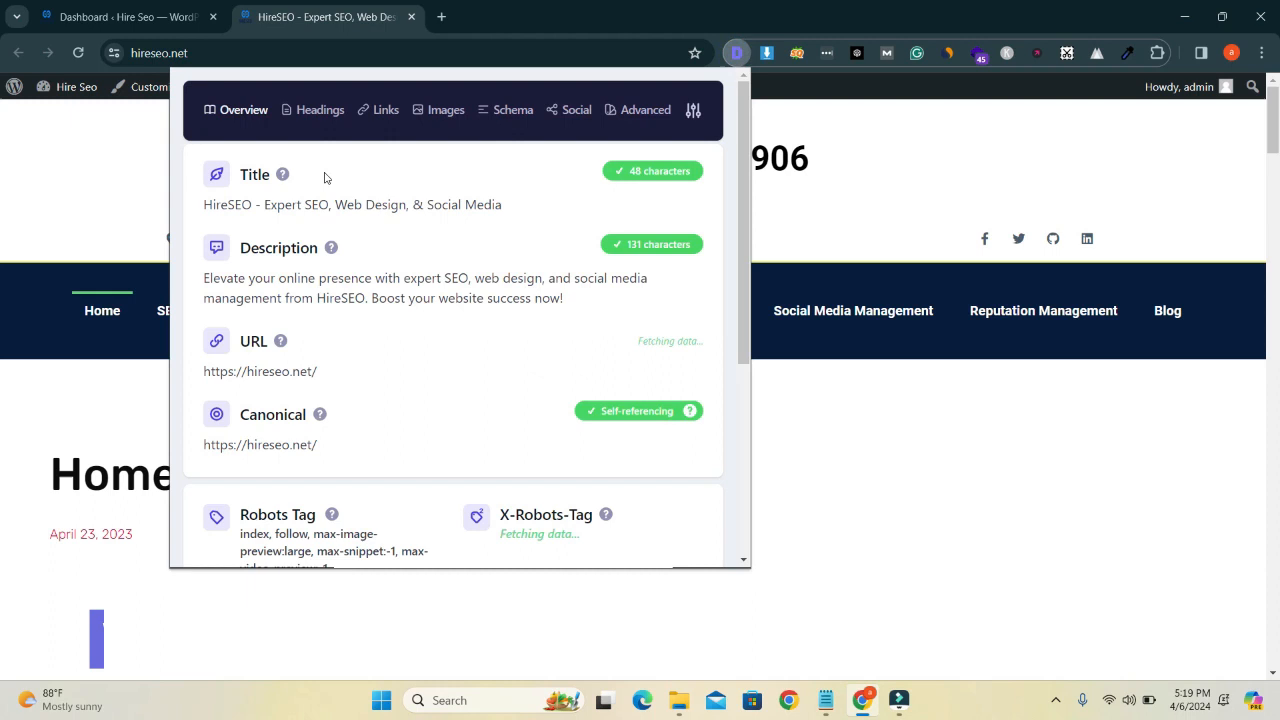
Step: Inspect the Headings report, noting the two H1s including SEO Services
click(320, 109)
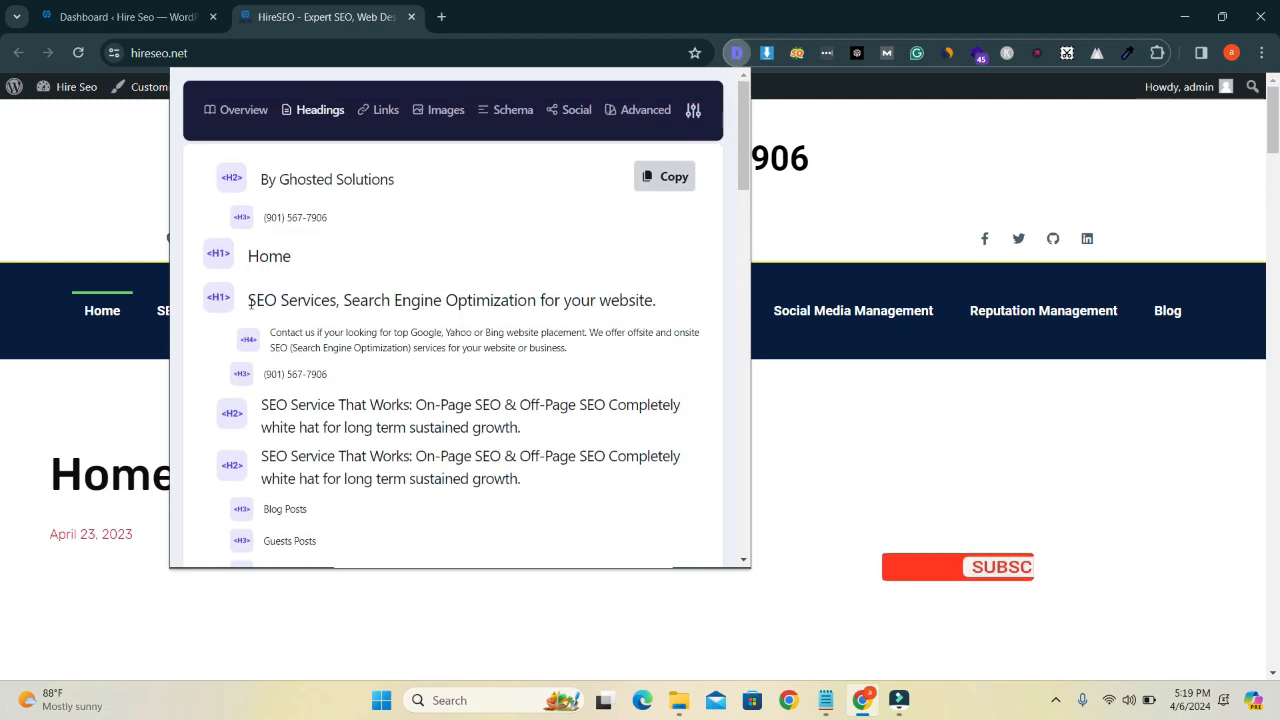
triple_click(450, 300)
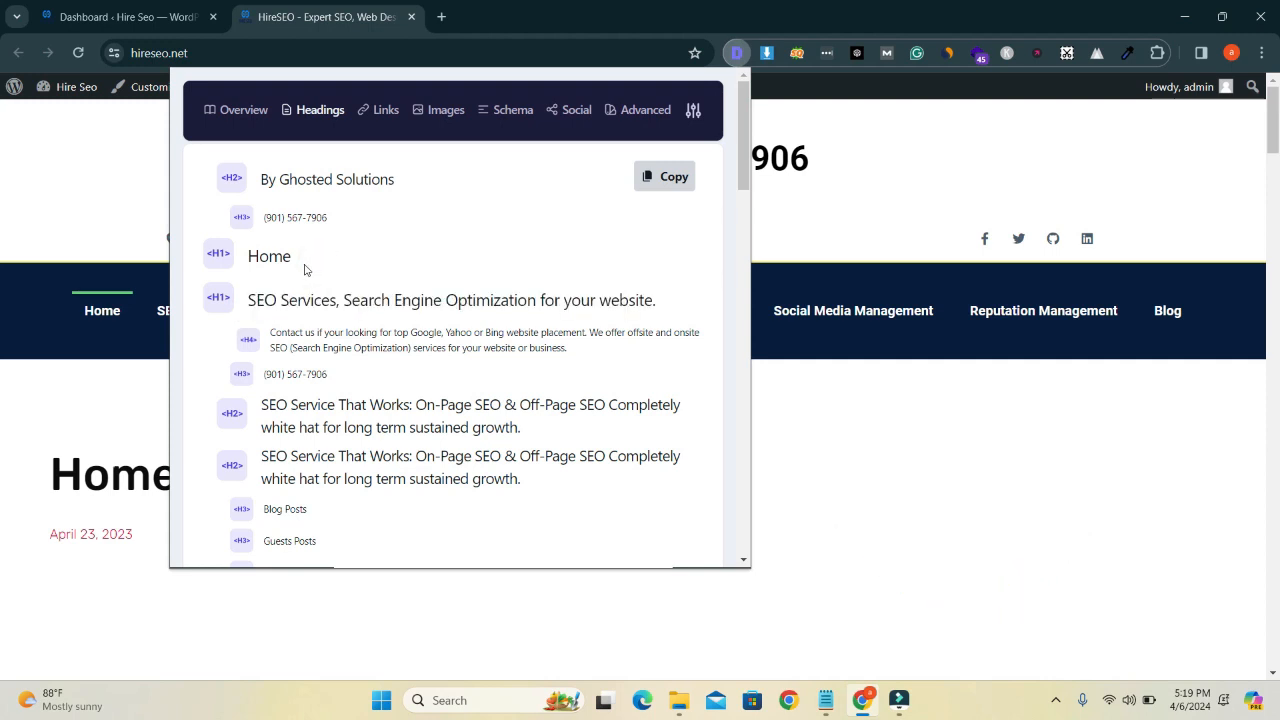
scroll(down, 3)
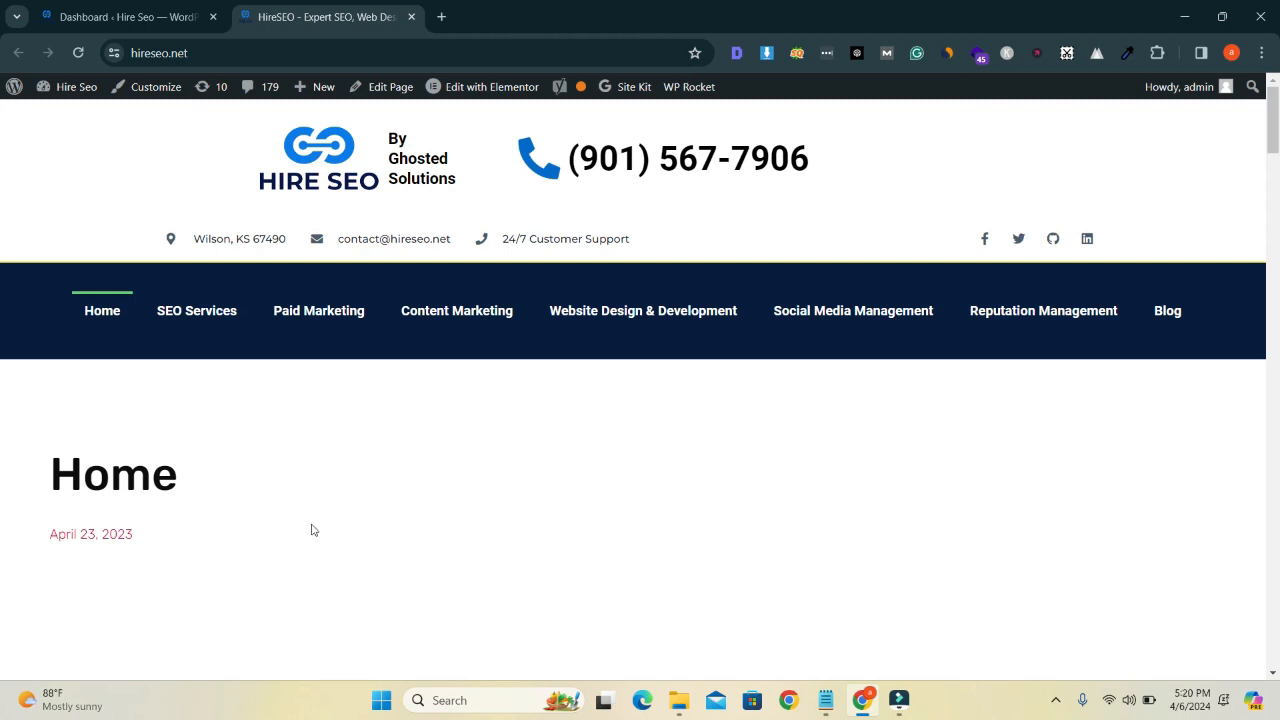
Step: Load the Home page in the Elementor editor and scroll its page settings
click(483, 87)
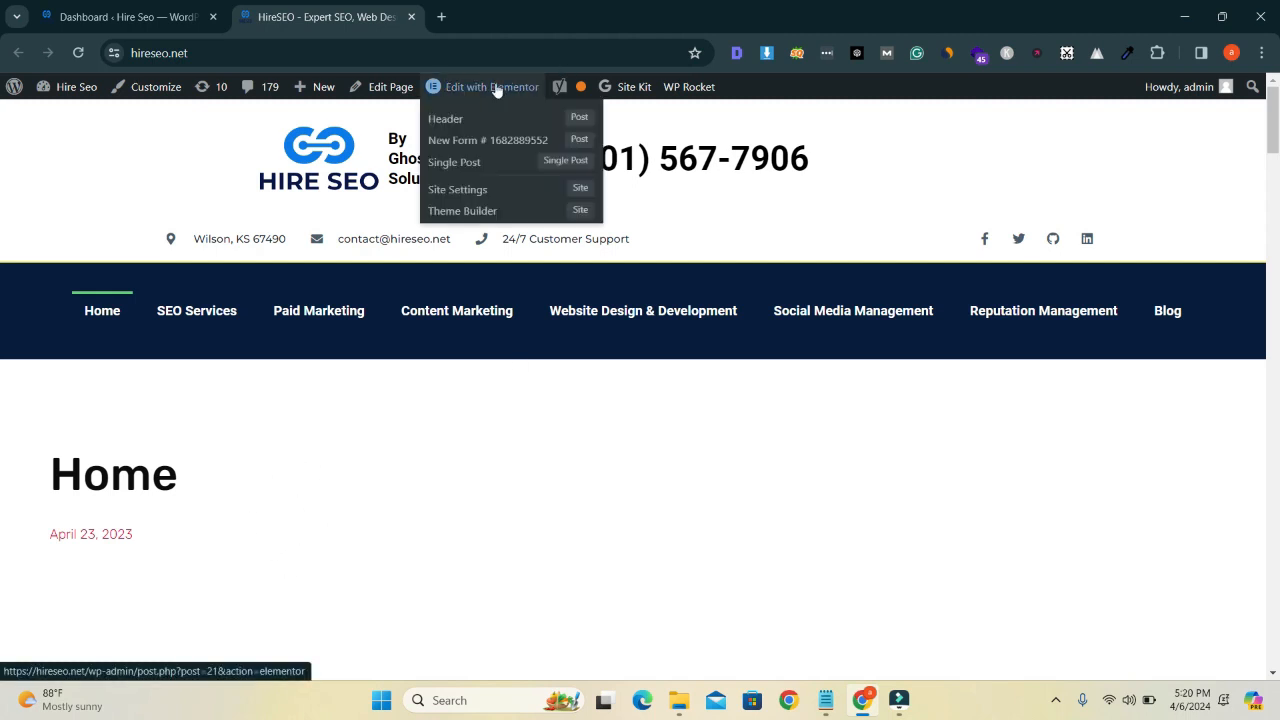
mouse_move(538, 103)
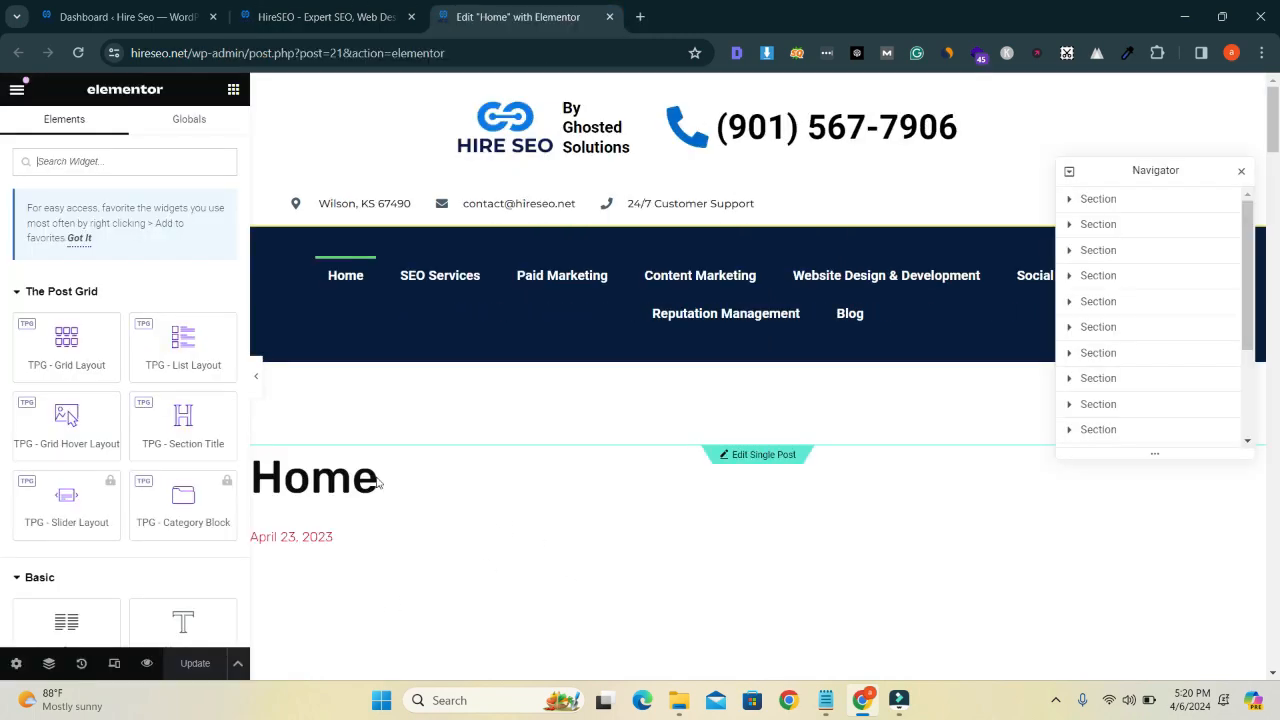
scroll(down, 3)
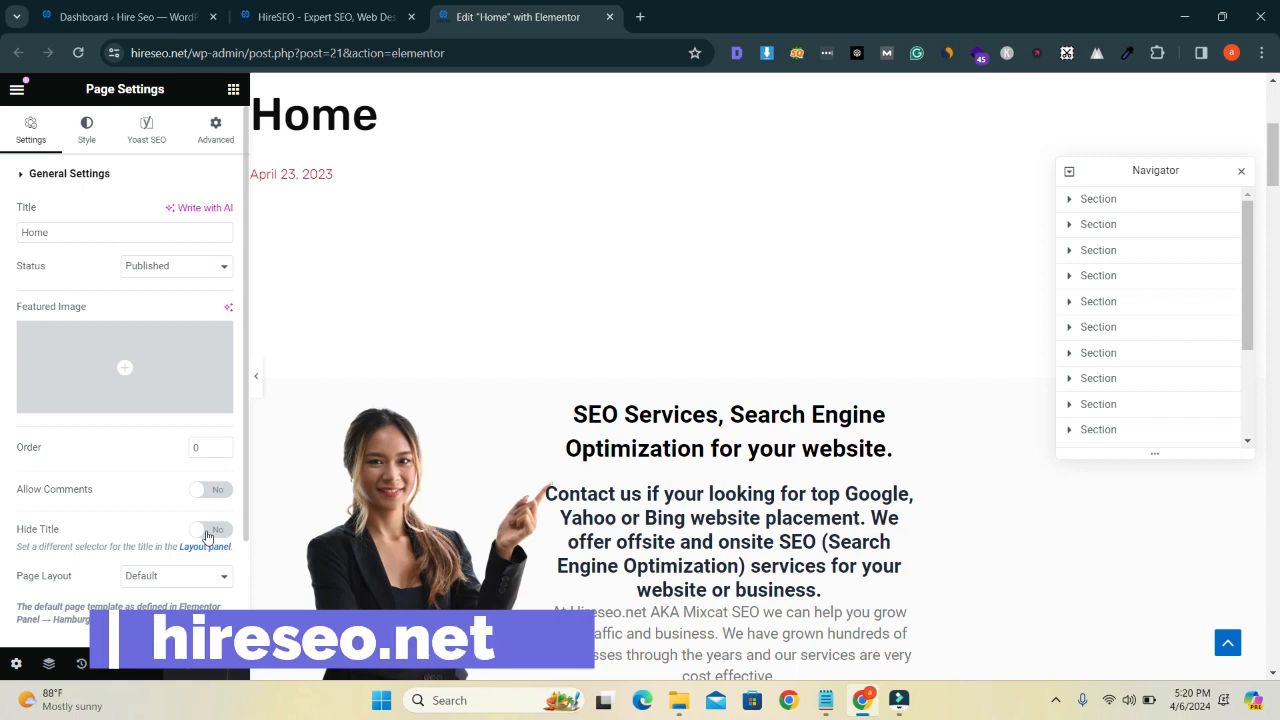
Step: Turn on Hide Title in Page Settings and update the Home page
click(210, 529)
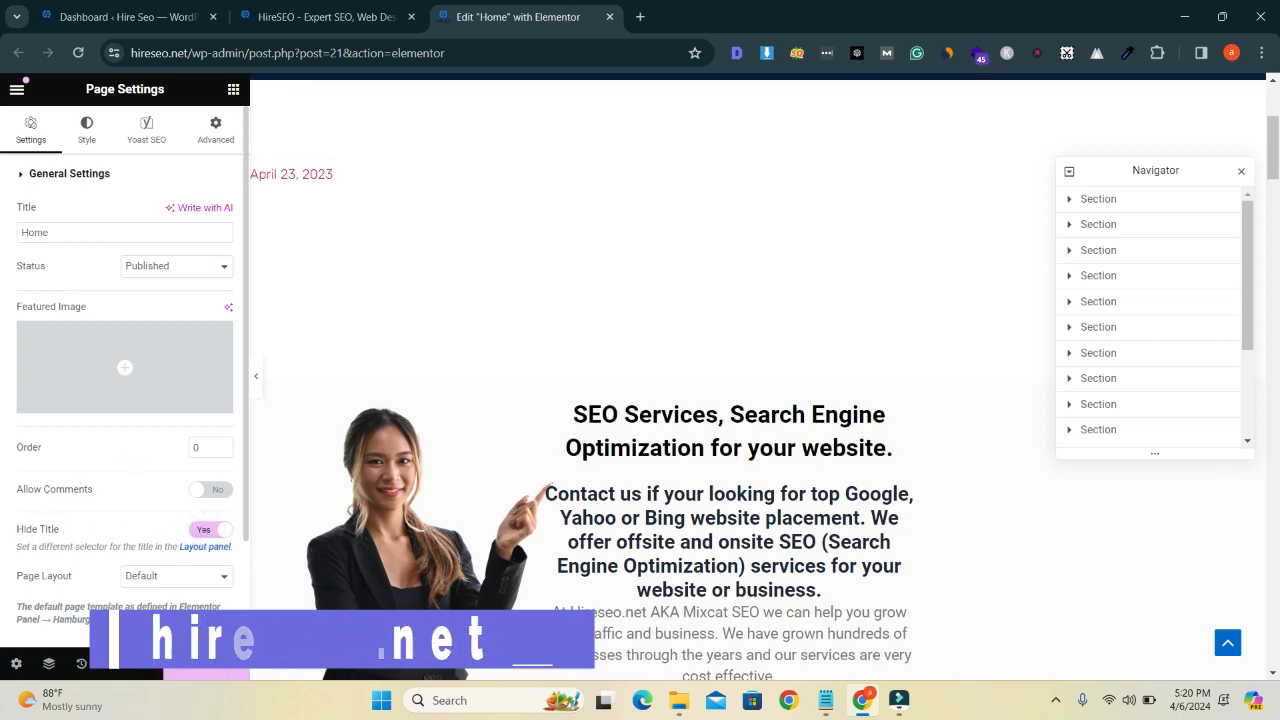
click(325, 17)
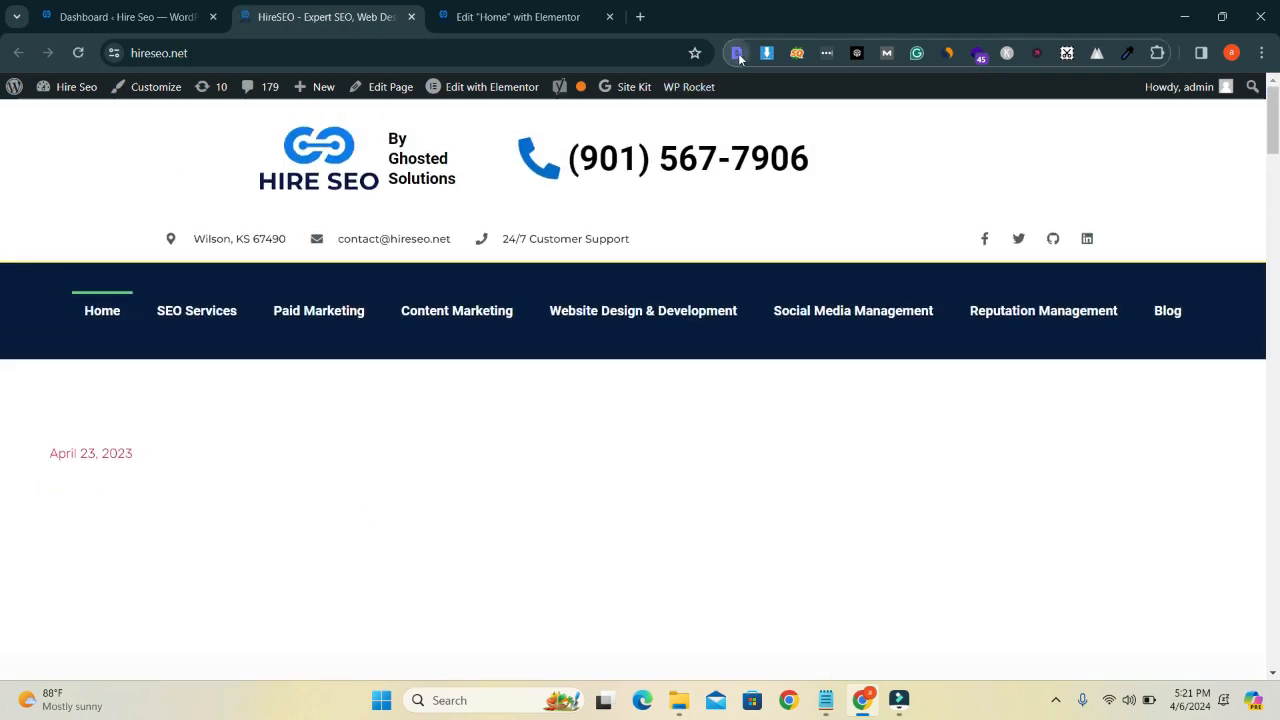
Step: Check the Headings report shows one H1: 'SEO Services, Search Engine Optimization for your website'
click(737, 53)
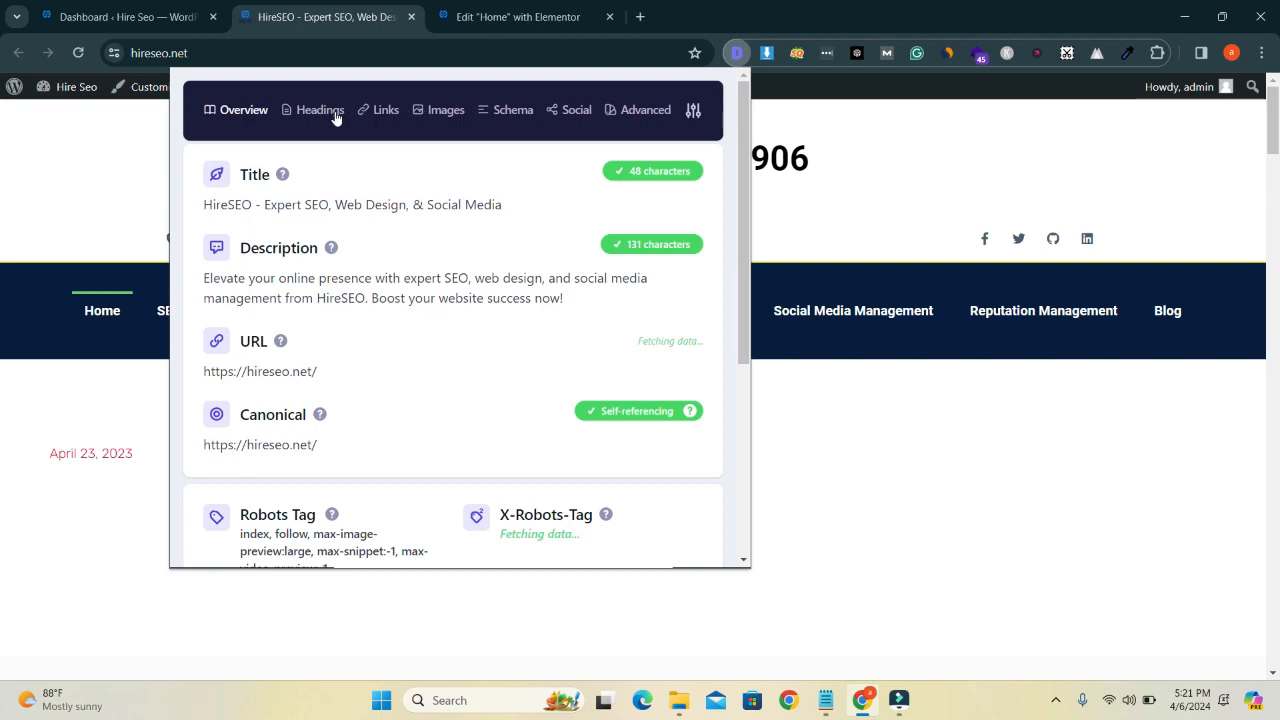
click(320, 110)
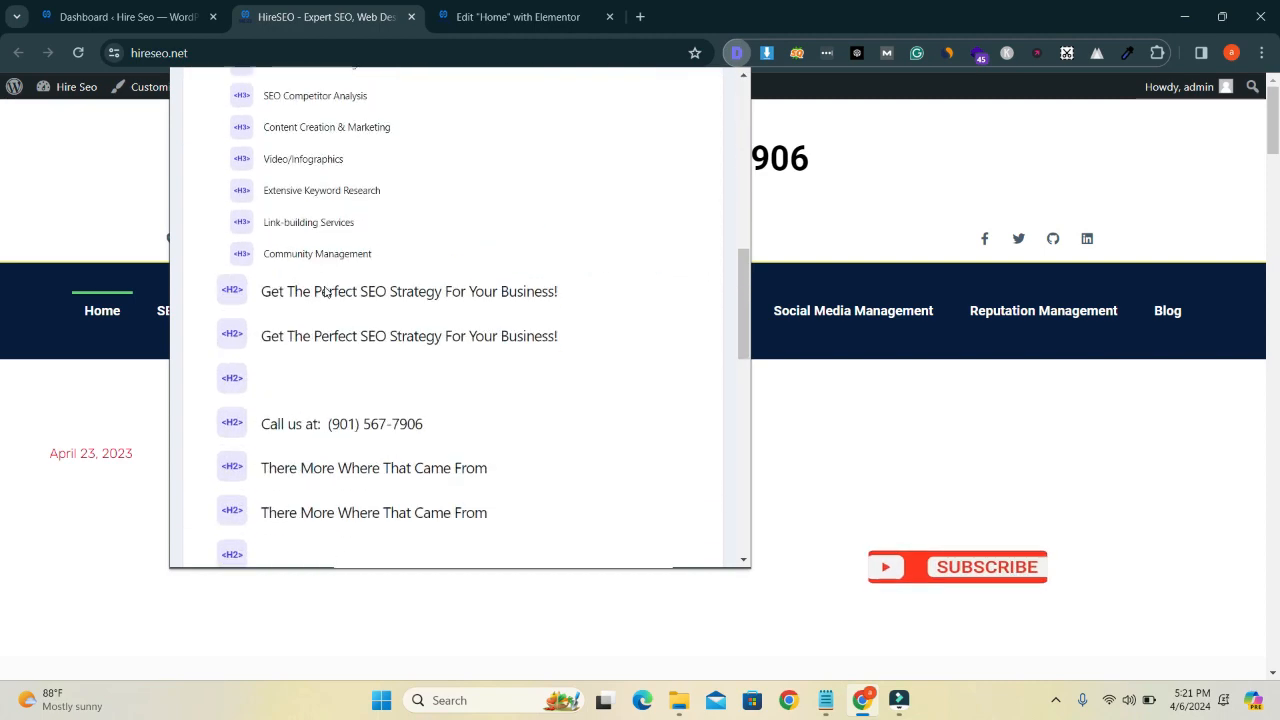
scroll(down, 3)
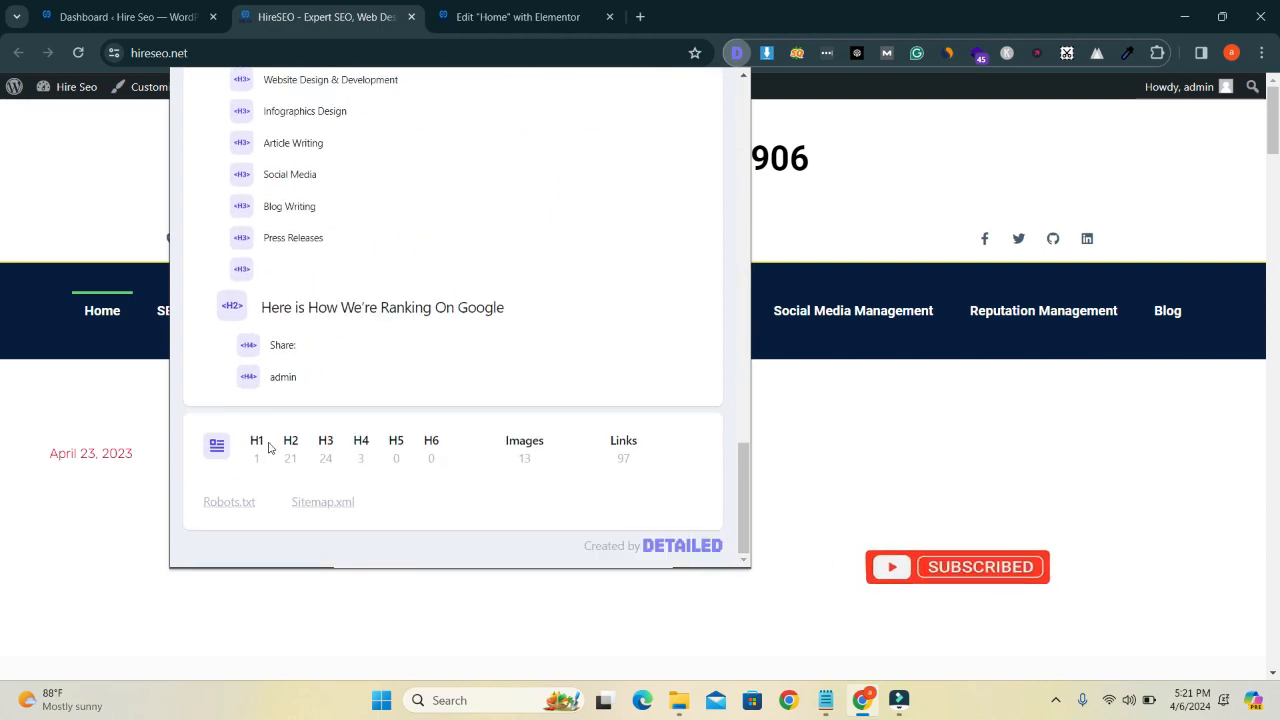
scroll(down, 3)
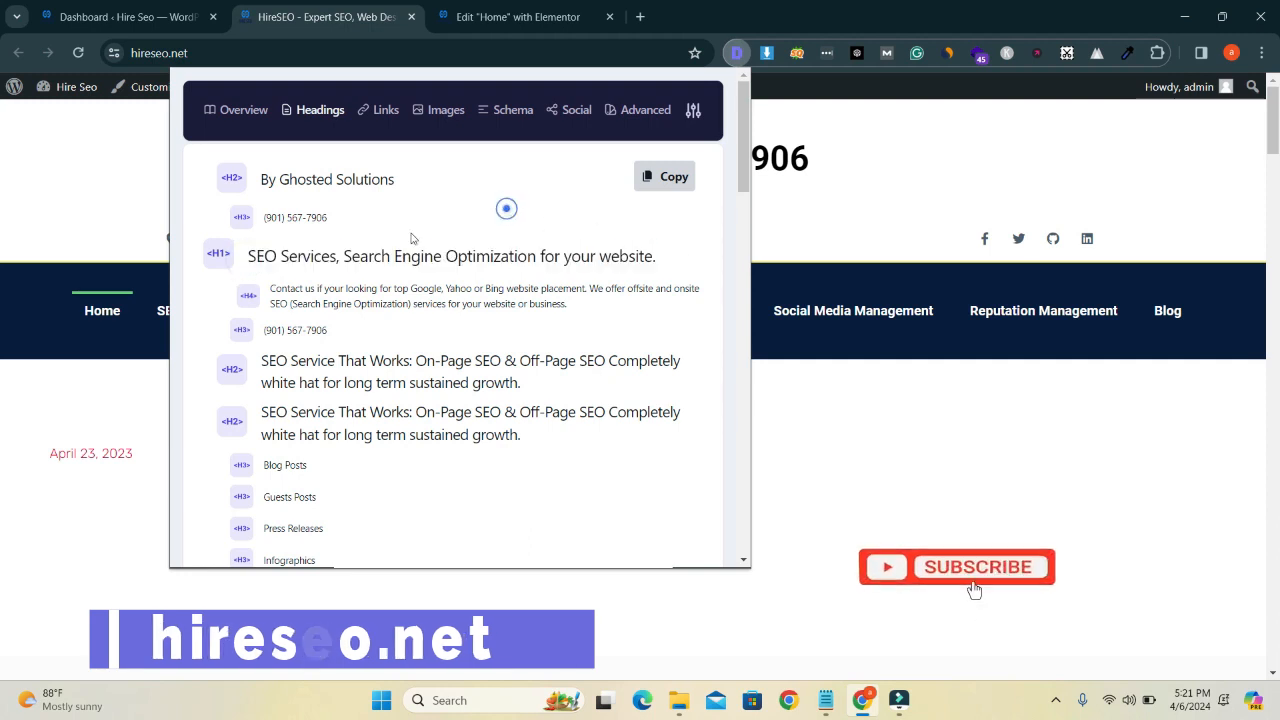
triple_click(451, 256)
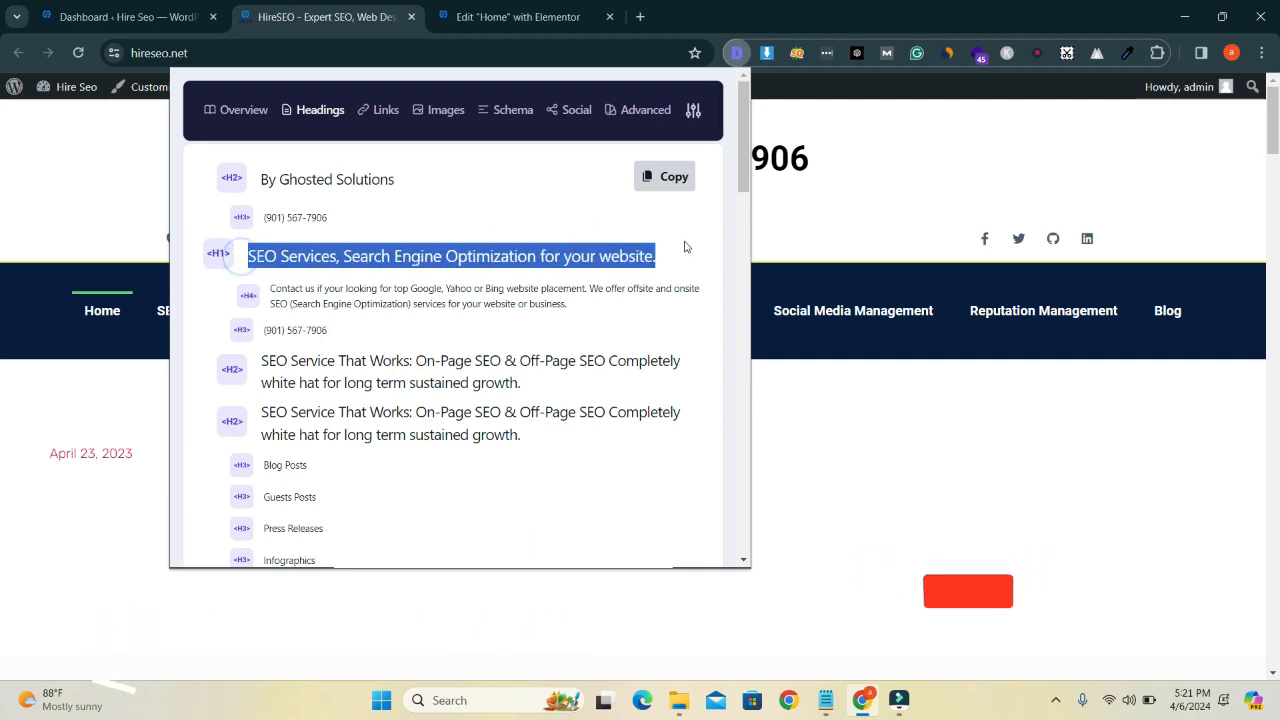